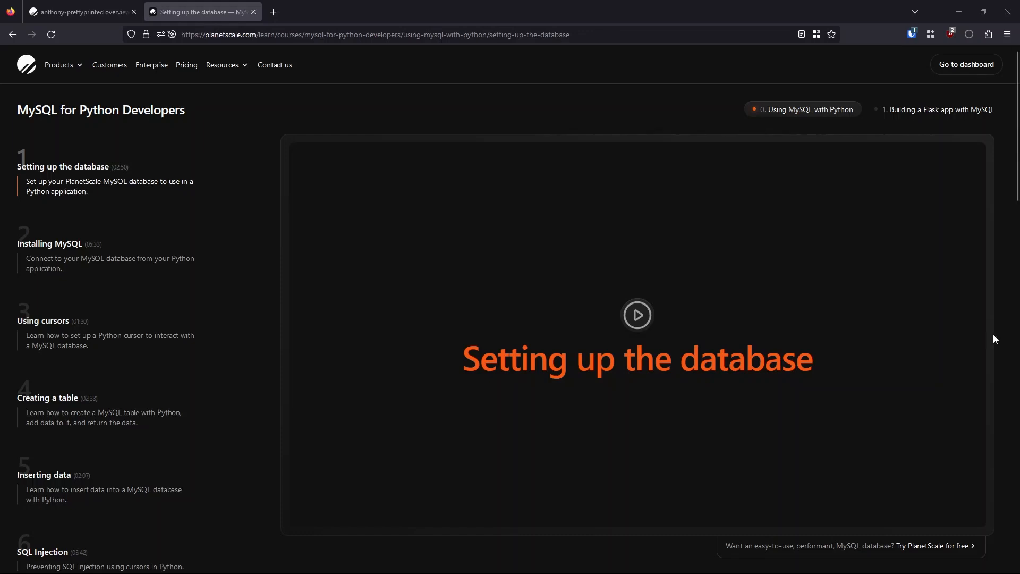
pyautogui.moveTo(1008, 310)
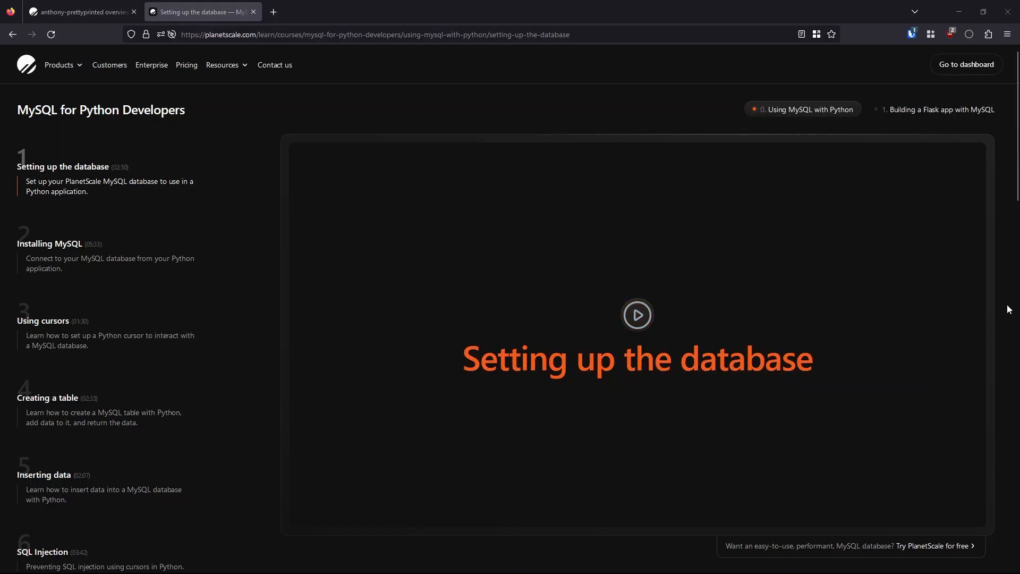
# - Scroll down through the course page and back up to review its sections
pyautogui.scroll(-3)
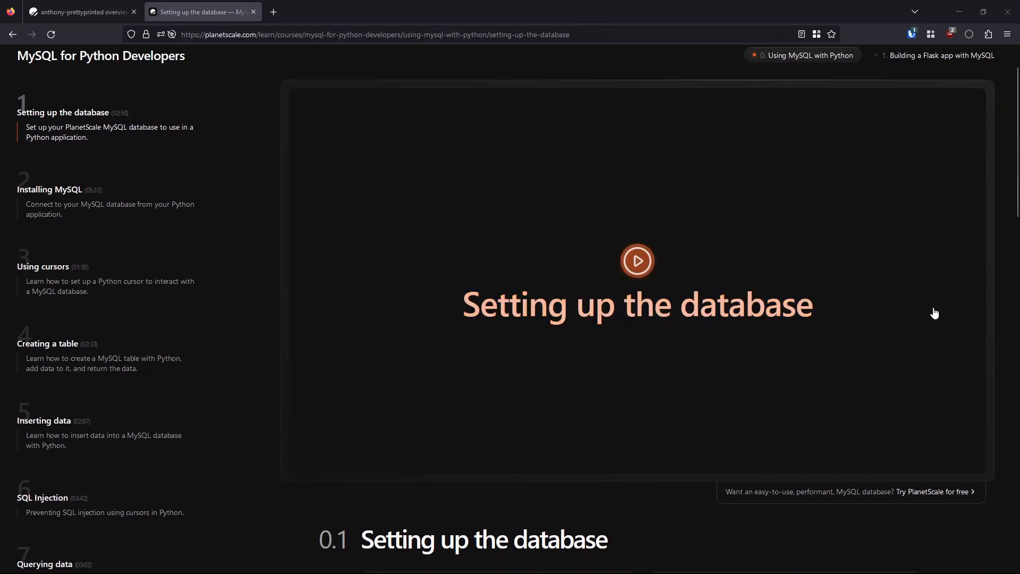
pyautogui.scroll(-3)
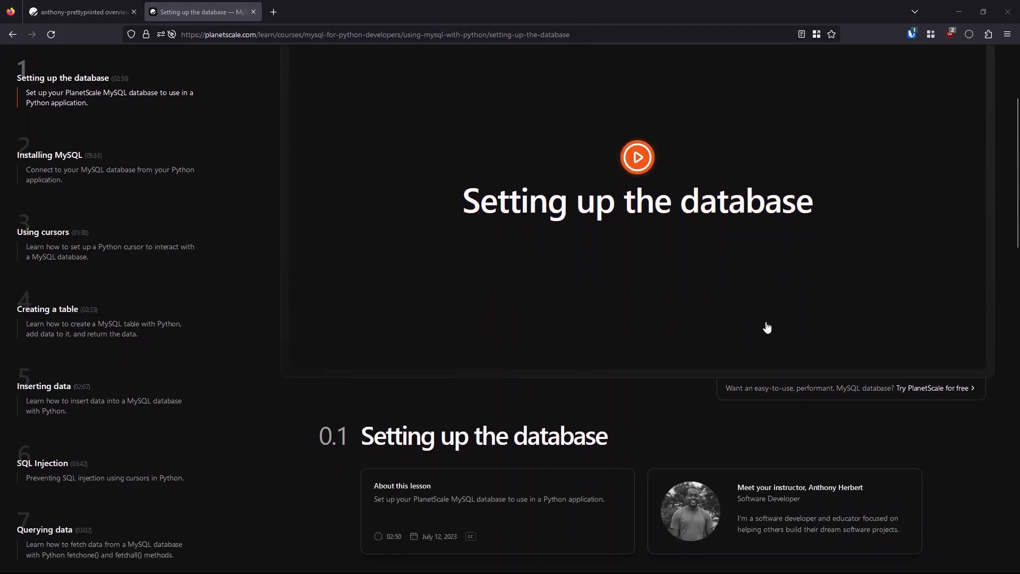
pyautogui.scroll(-3)
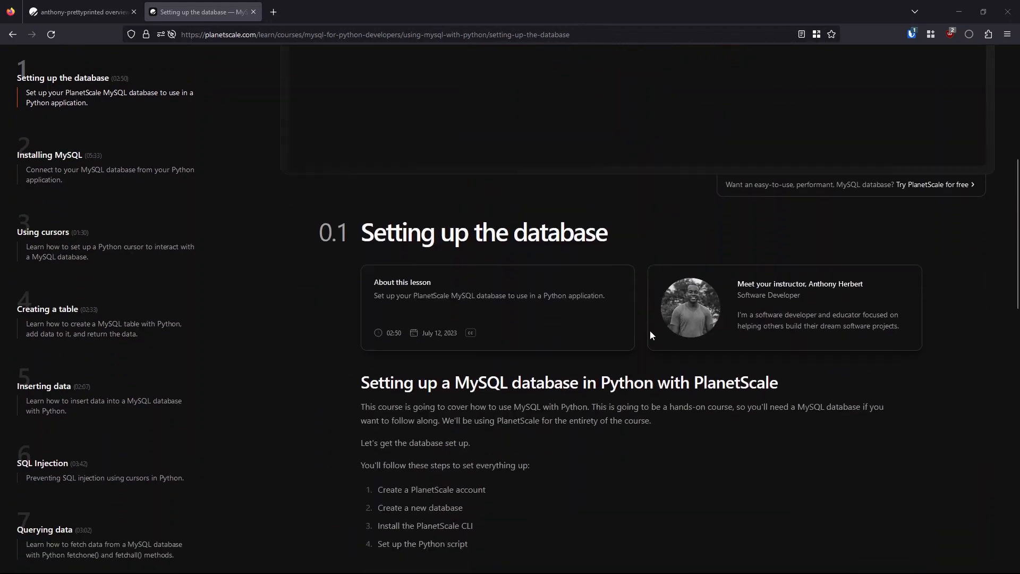
pyautogui.scroll(-3)
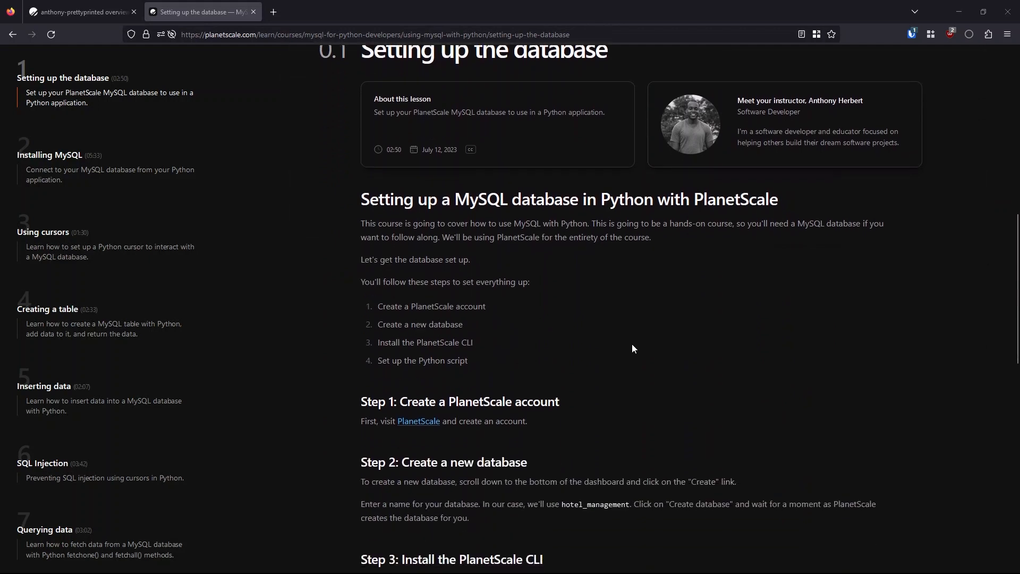
pyautogui.scroll(-3)
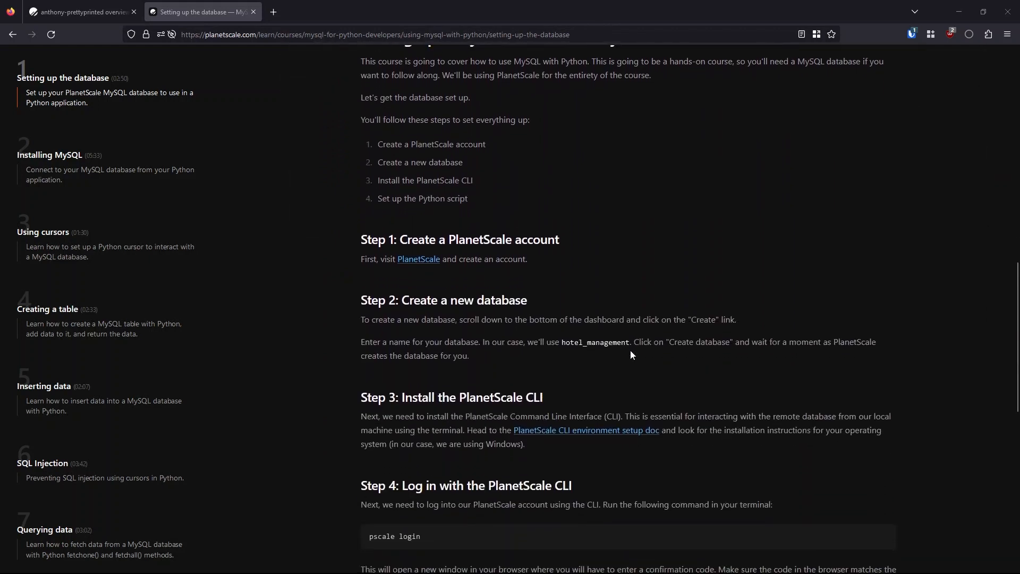
pyautogui.scroll(-3)
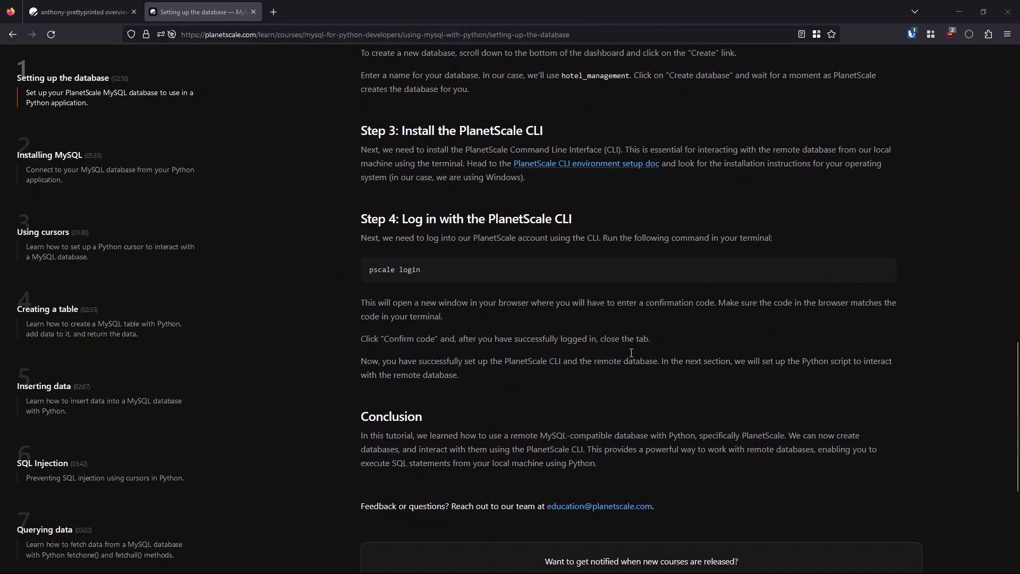
pyautogui.scroll(-3)
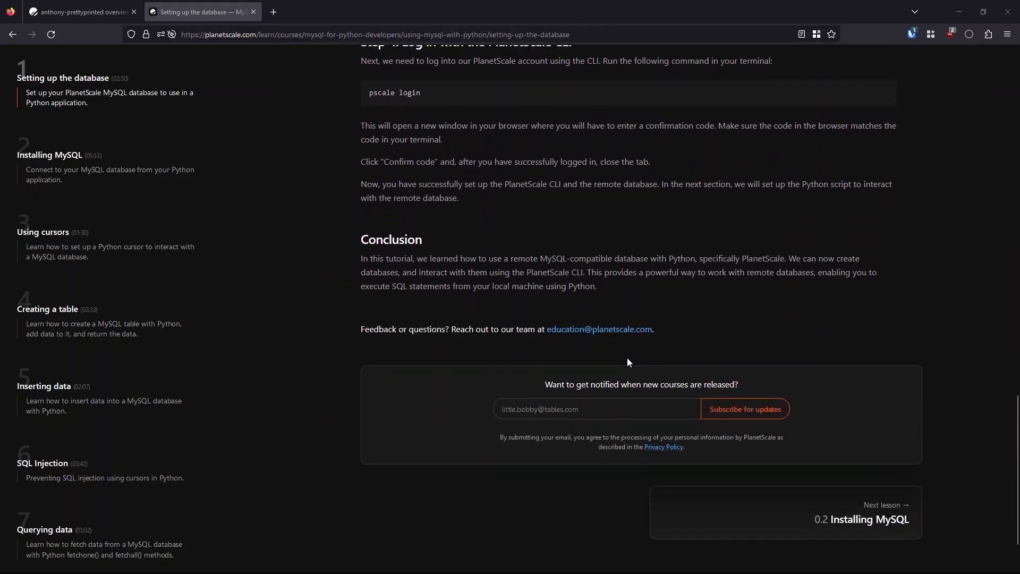
pyautogui.scroll(-3)
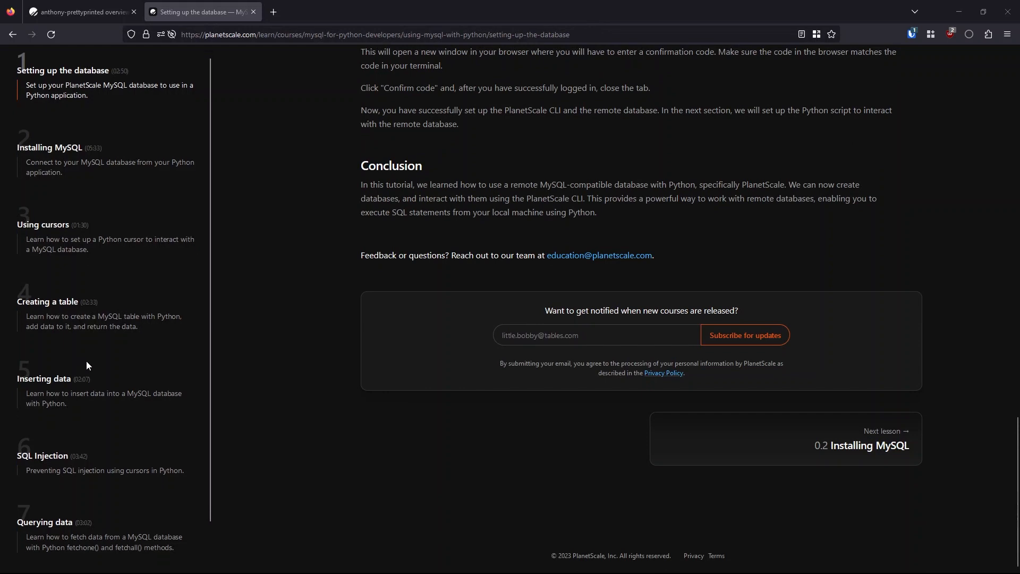
pyautogui.scroll(-3)
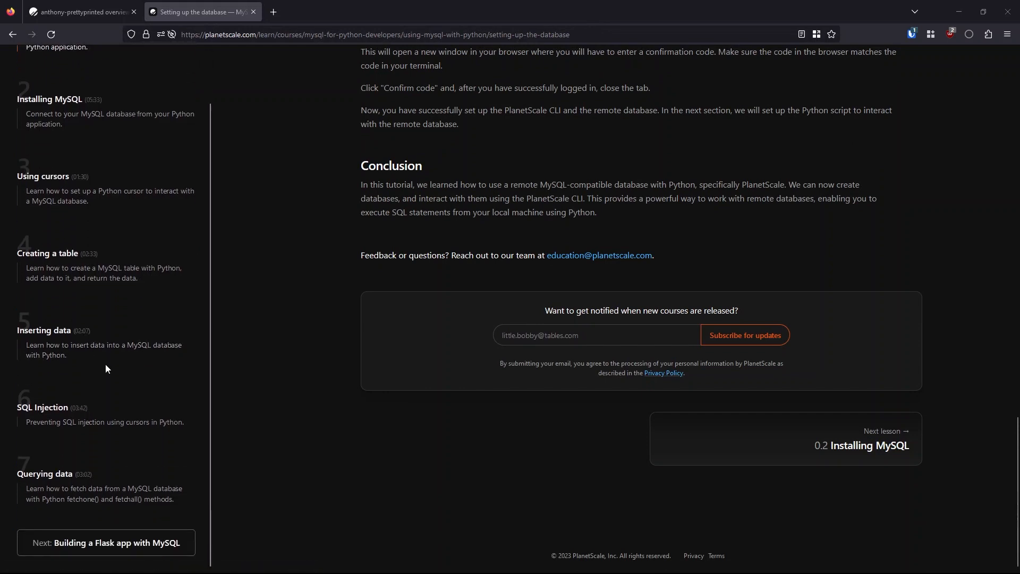
pyautogui.scroll(3)
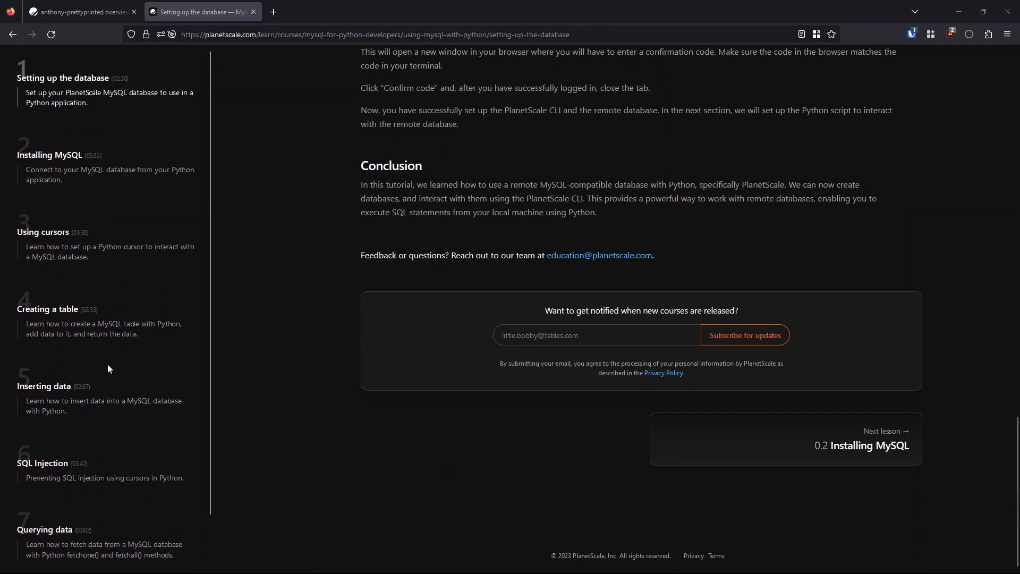
pyautogui.scroll(3)
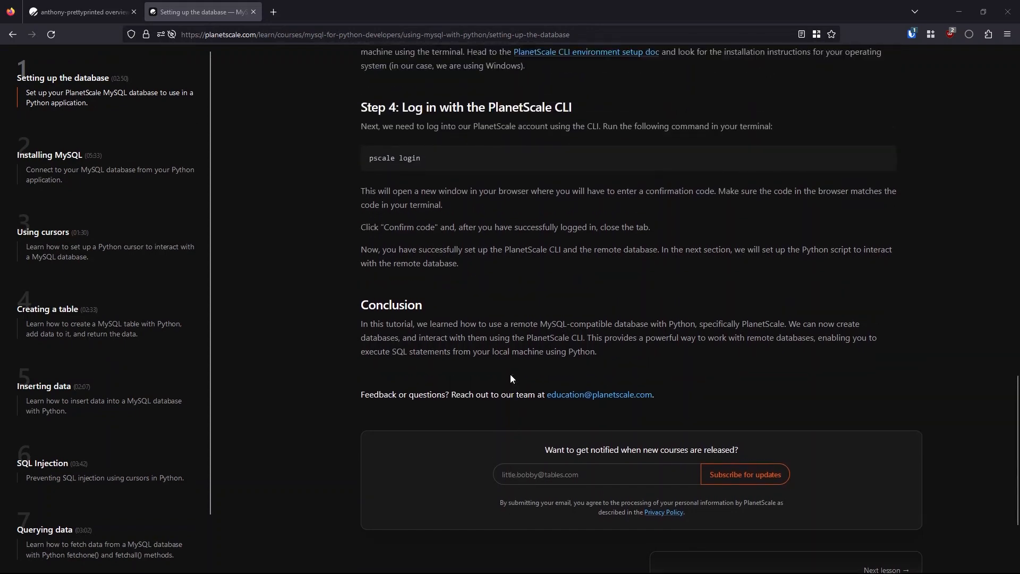
pyautogui.scroll(3)
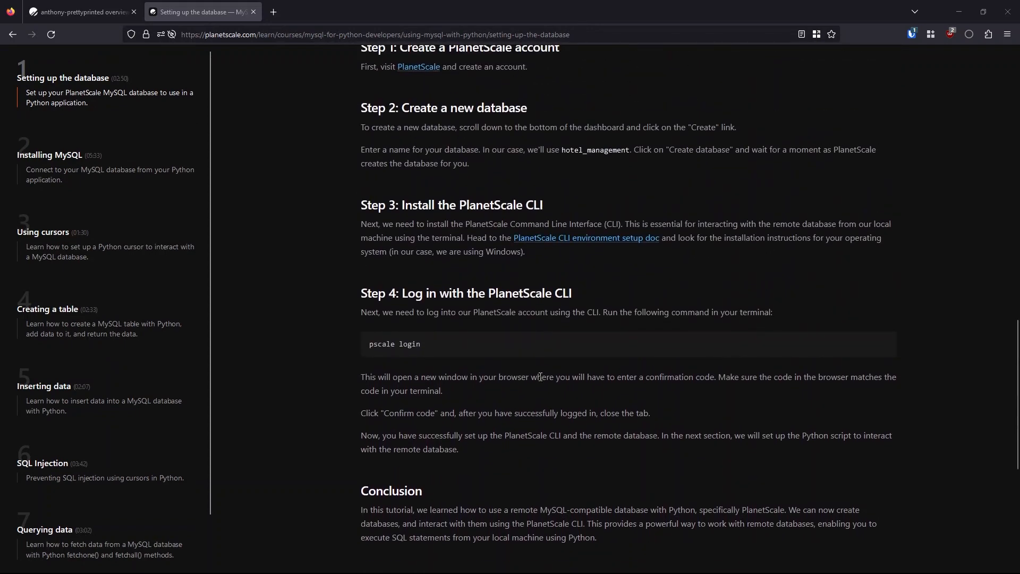
pyautogui.scroll(3)
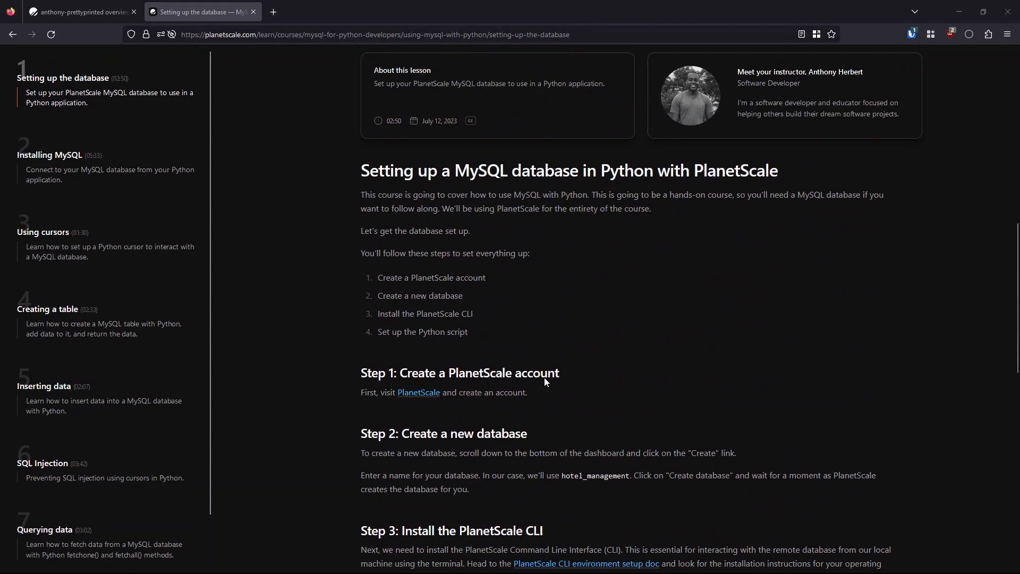
pyautogui.scroll(3)
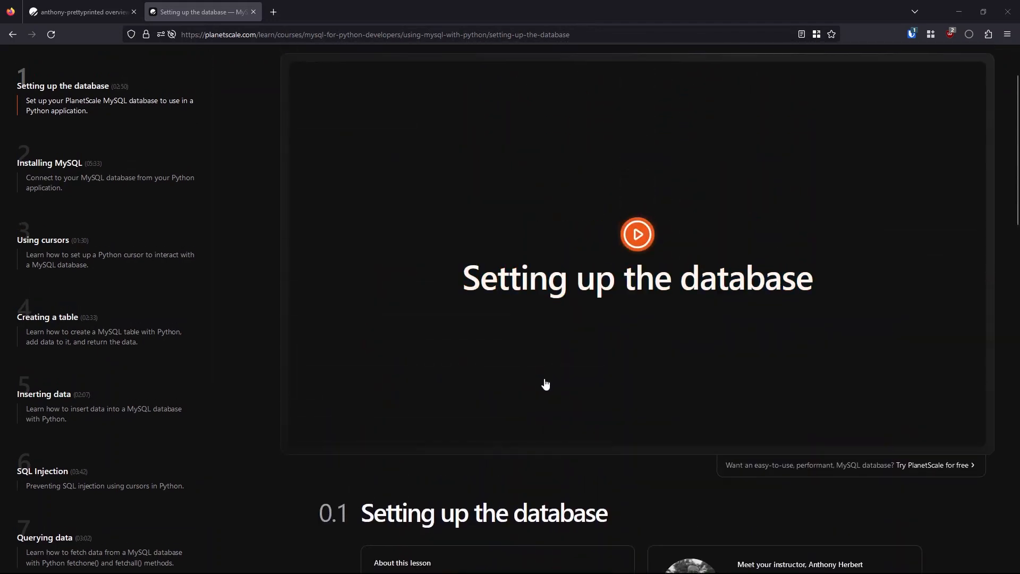
pyautogui.scroll(3)
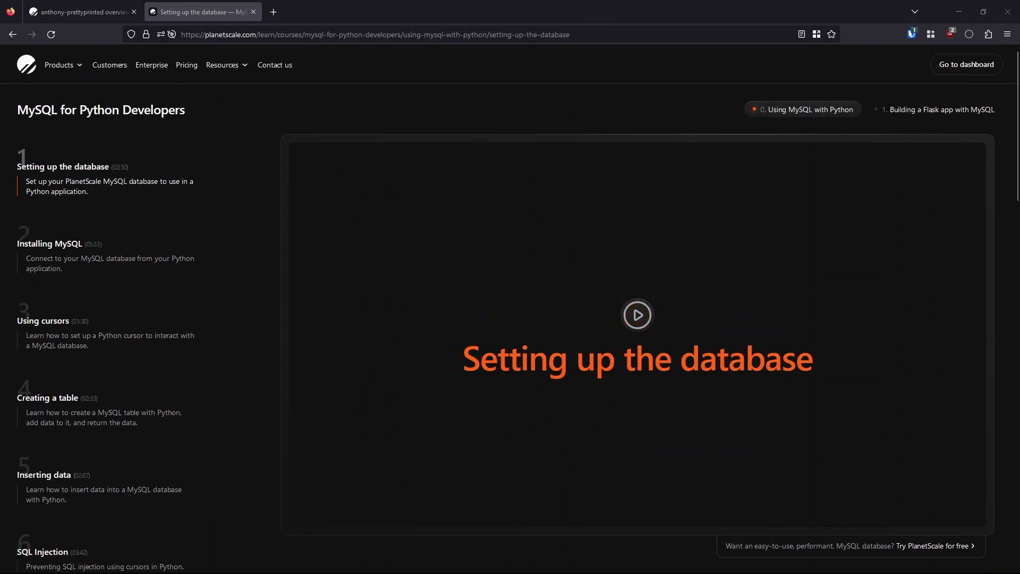
pyautogui.scroll(-3)
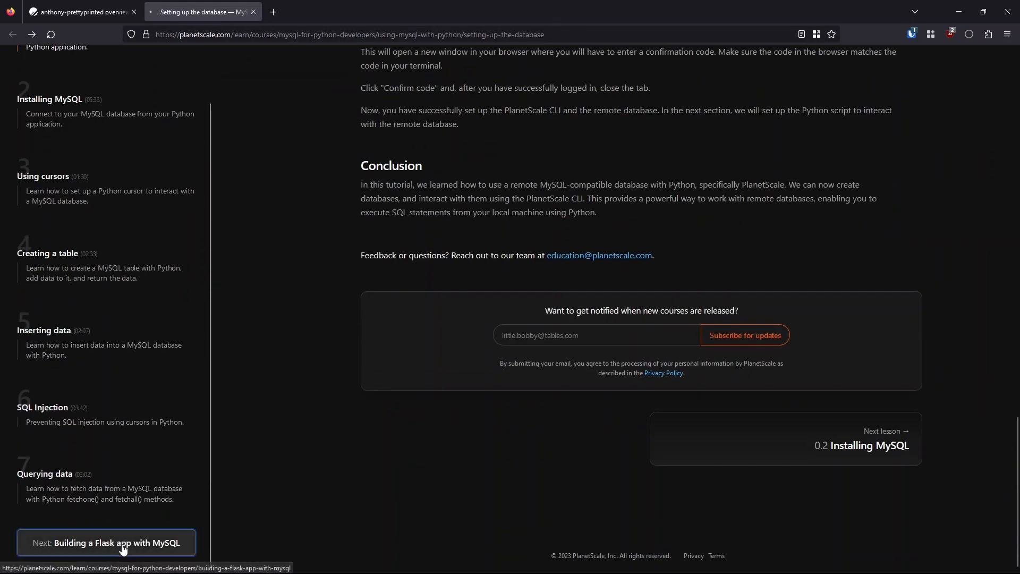
# - Watch the Hotel management app project overview lesson, then return to the organization overview
pyautogui.click(107, 542)
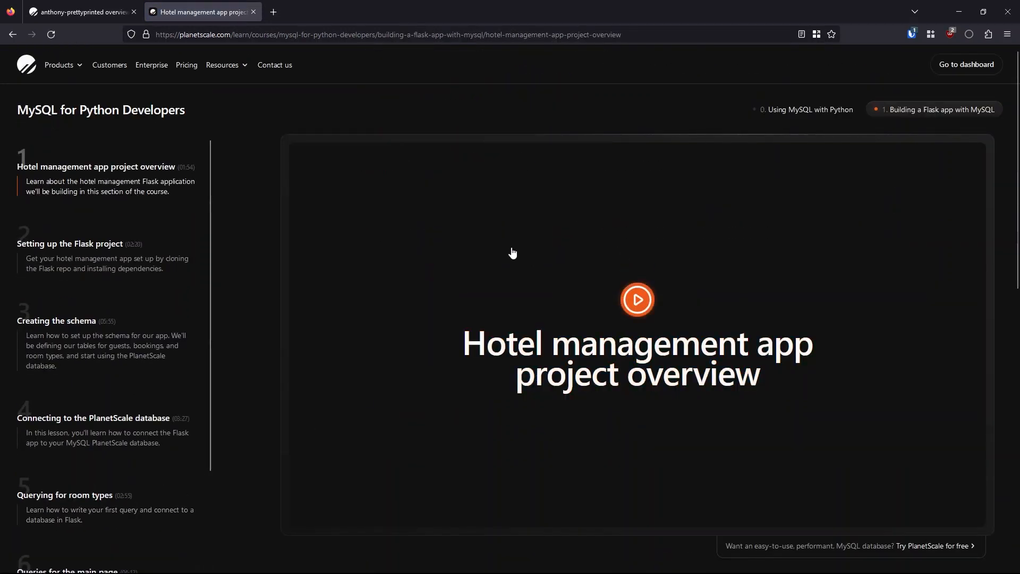
pyautogui.click(637, 299)
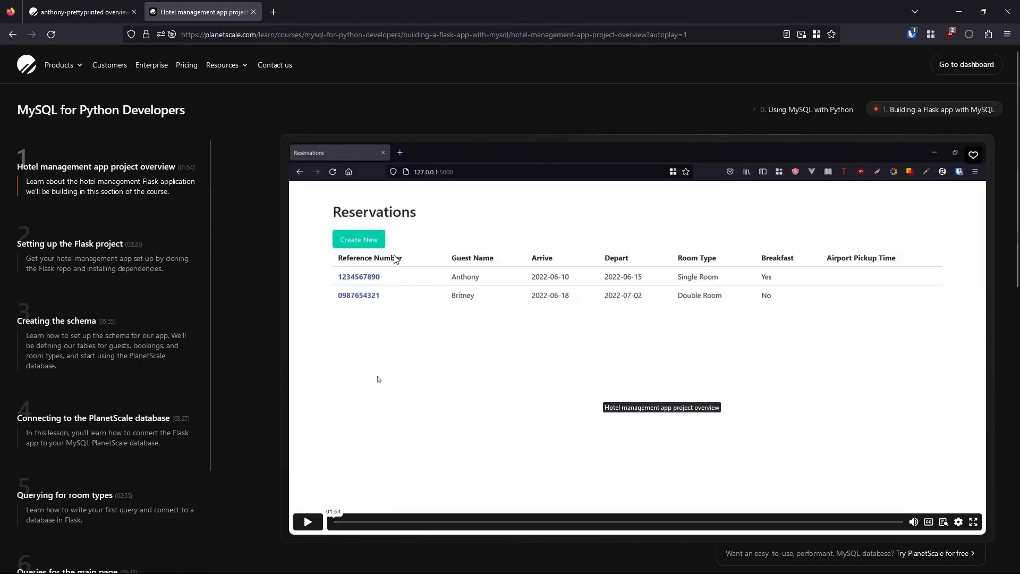
pyautogui.moveTo(760, 373)
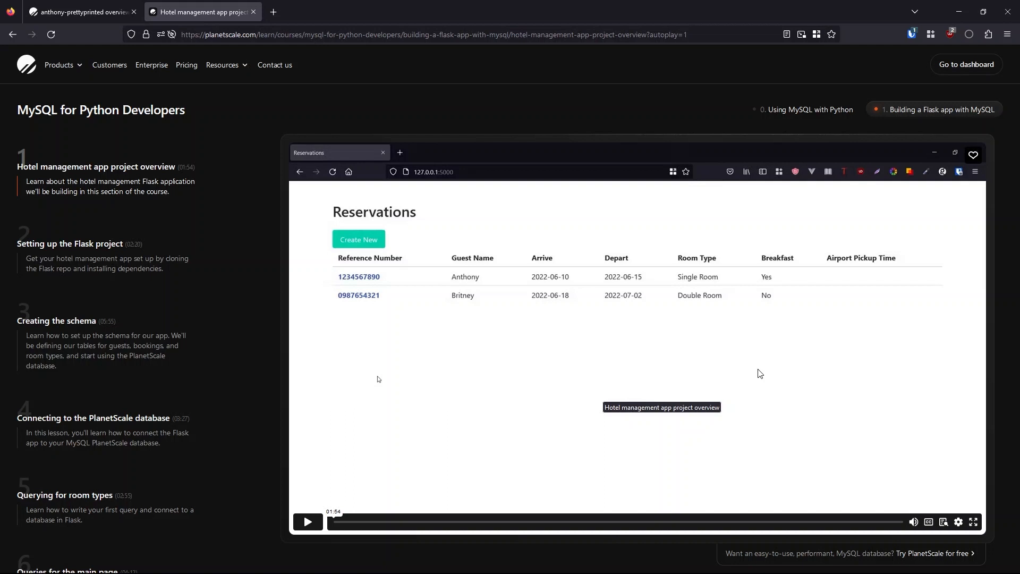
pyautogui.moveTo(644, 255)
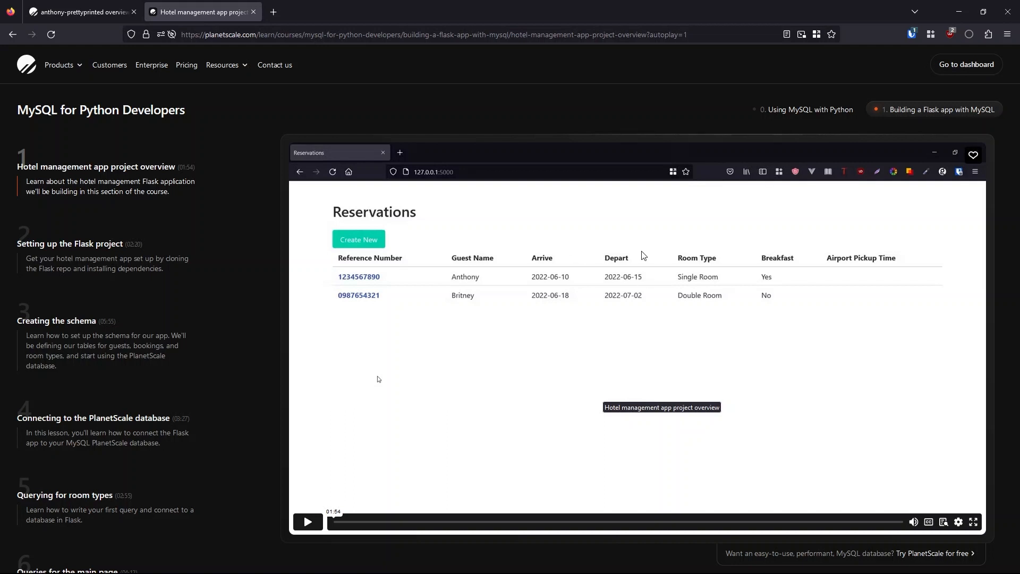
pyautogui.moveTo(457, 286)
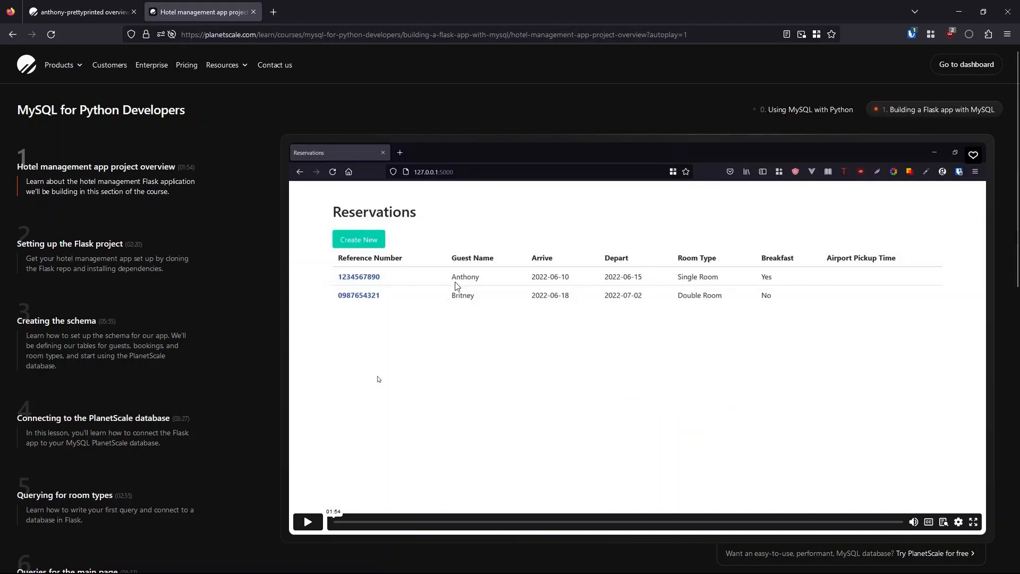
pyautogui.moveTo(589, 357)
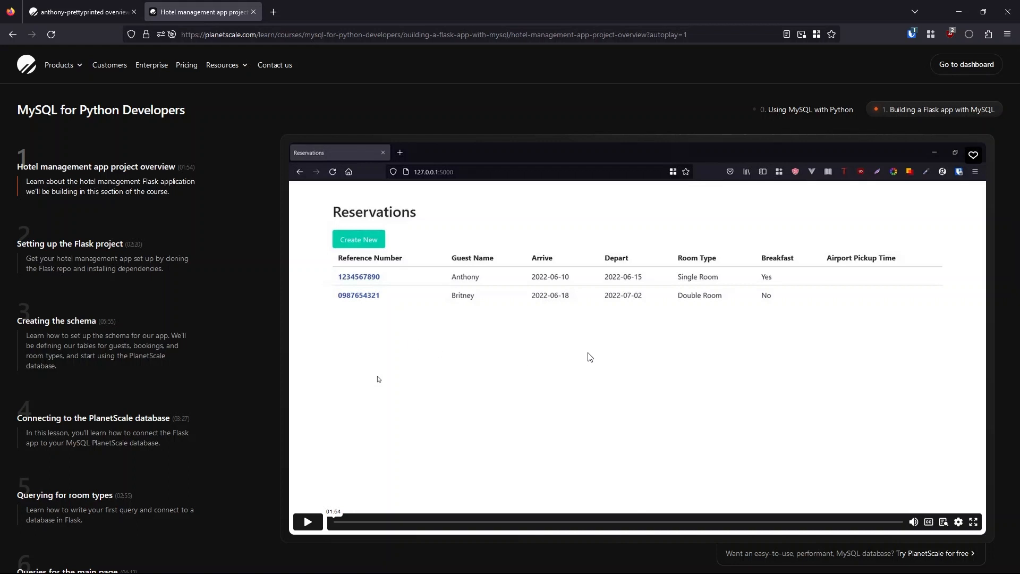
pyautogui.moveTo(689, 400)
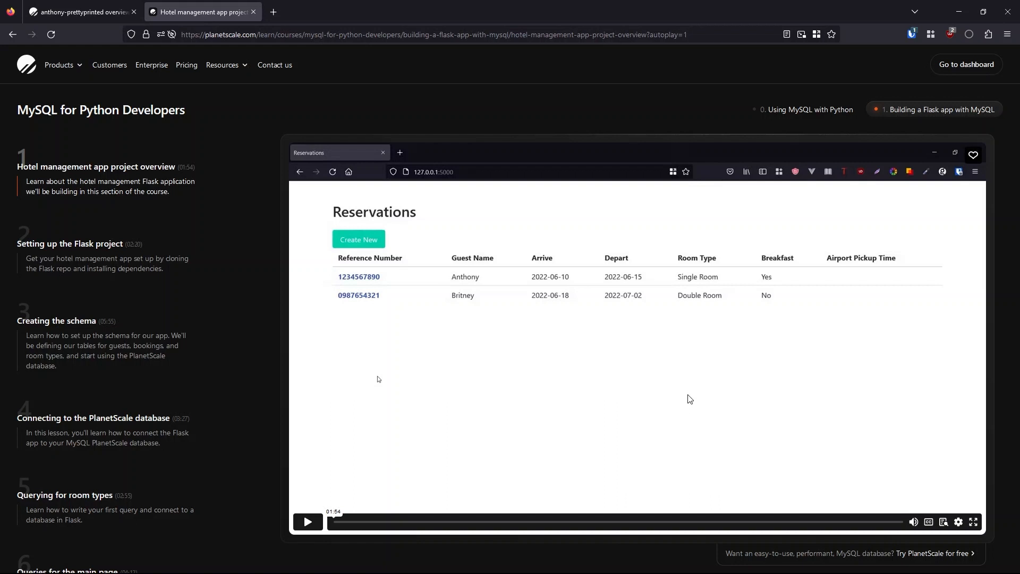
pyautogui.scroll(-3)
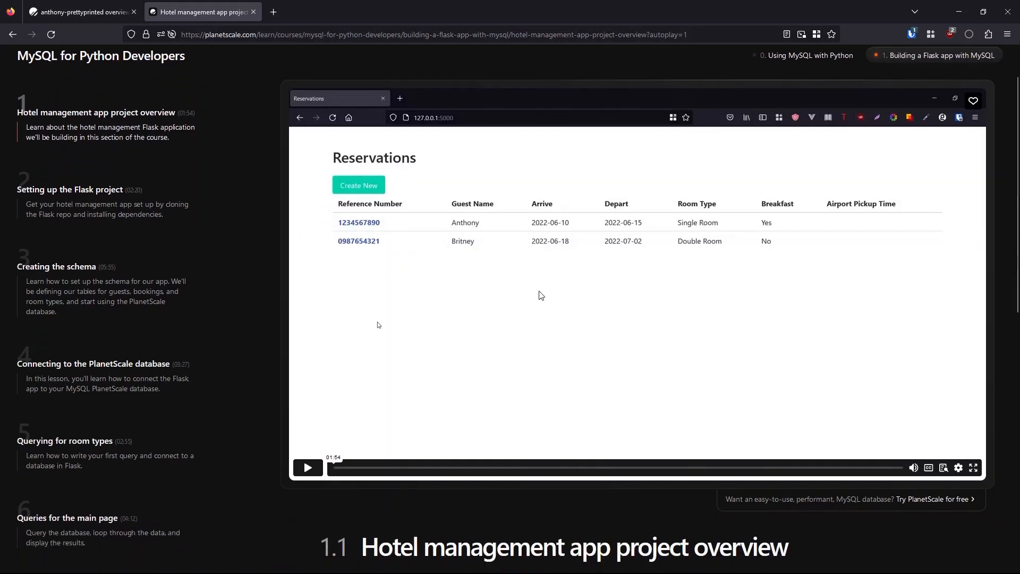
pyautogui.moveTo(377, 325)
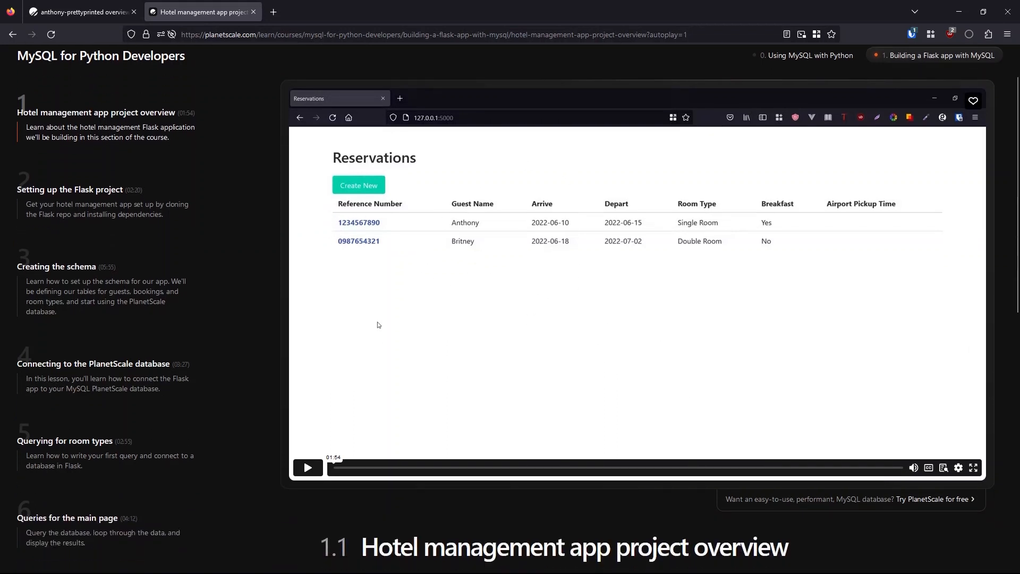
pyautogui.scroll(-3)
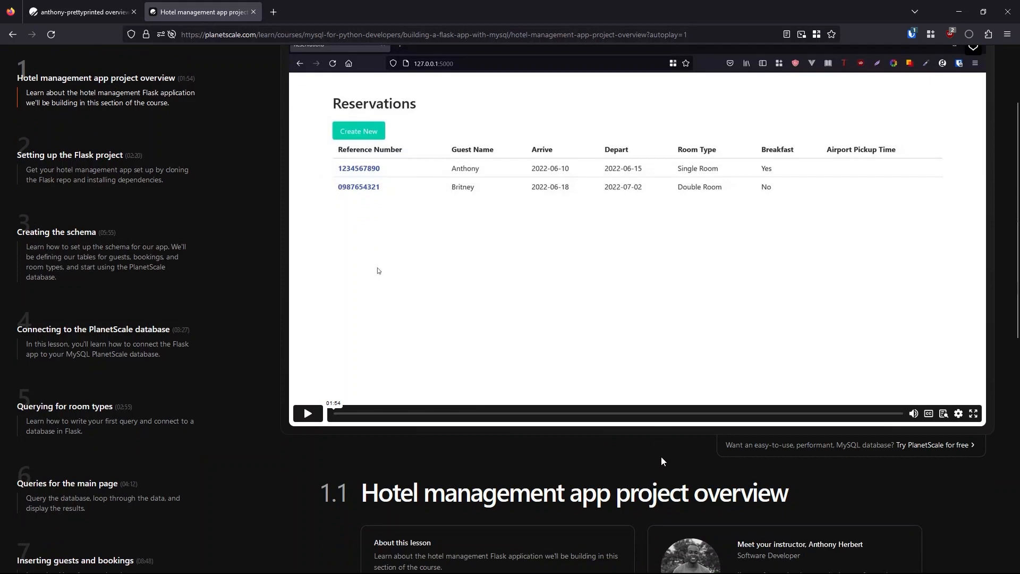
pyautogui.moveTo(652, 339)
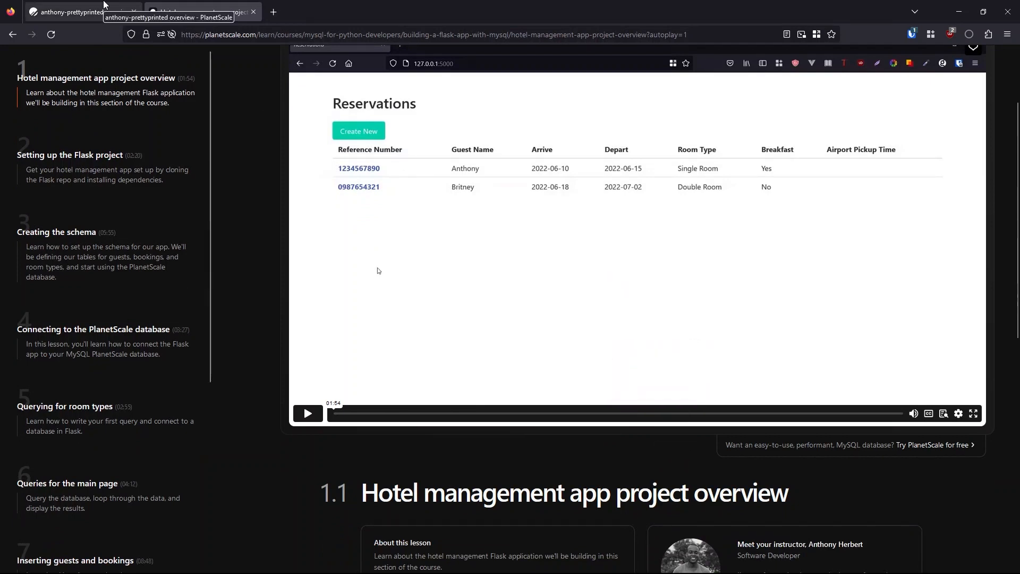
pyautogui.click(78, 11)
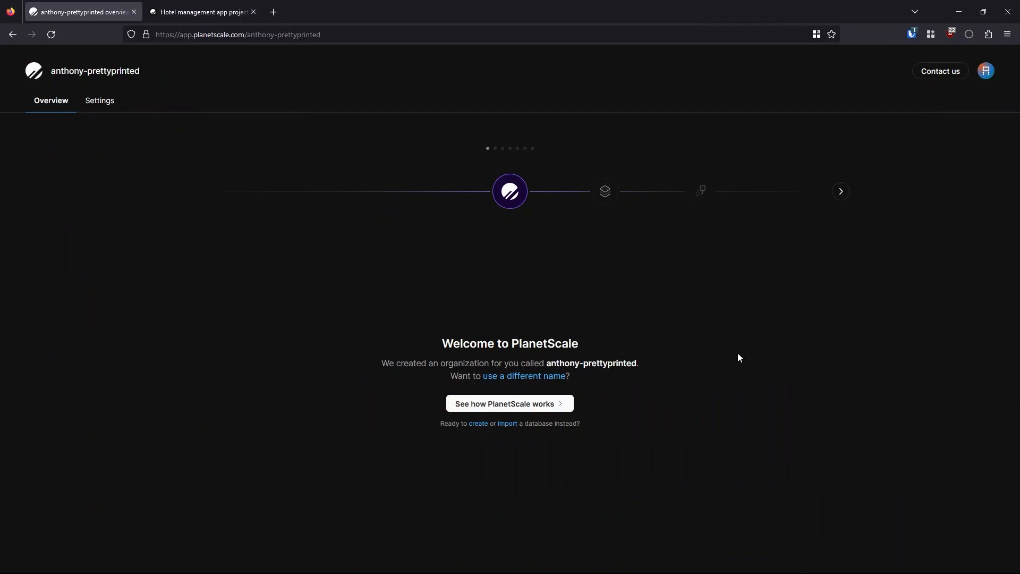
pyautogui.moveTo(612, 305)
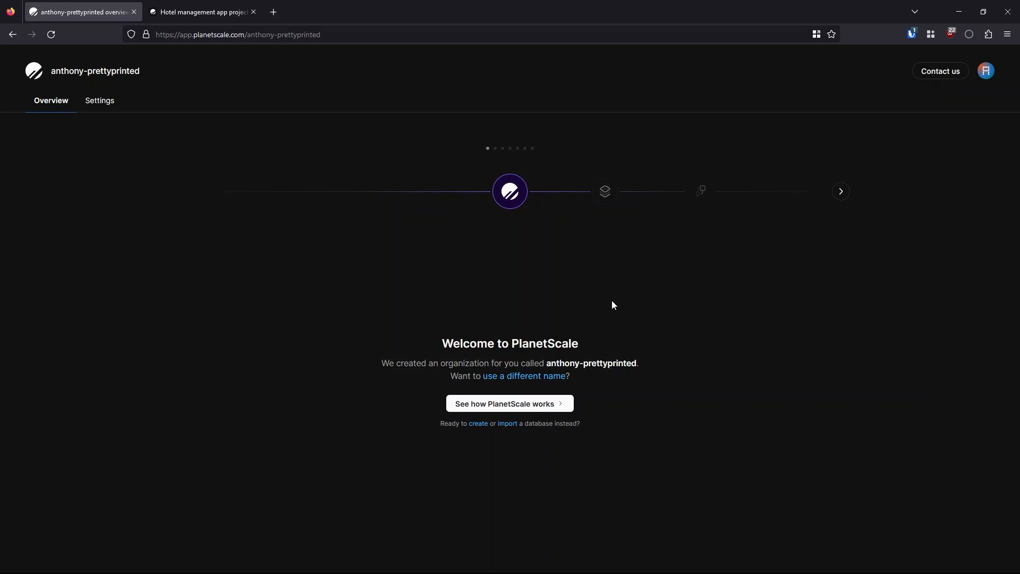
pyautogui.moveTo(206, 130)
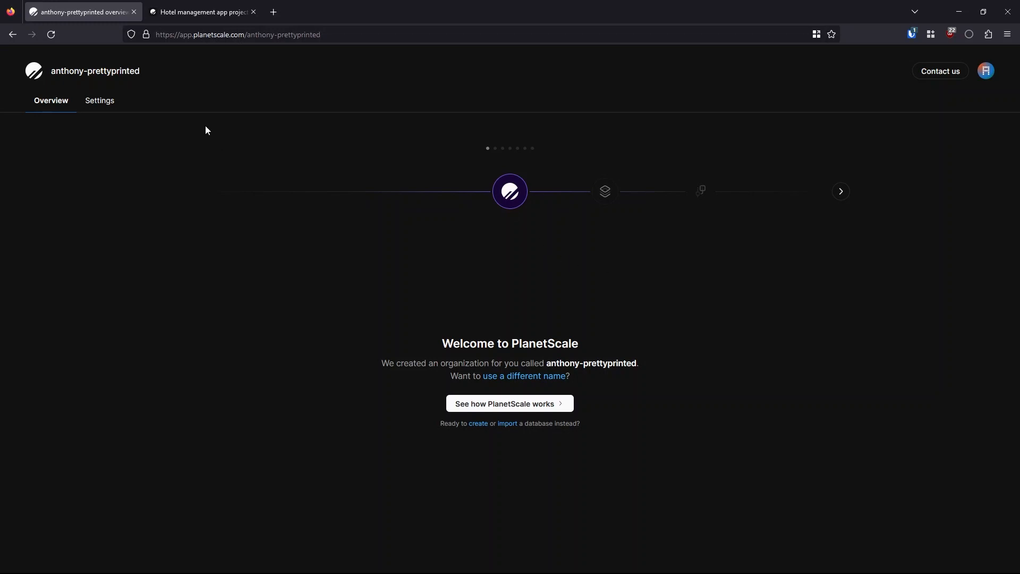
pyautogui.moveTo(561, 113)
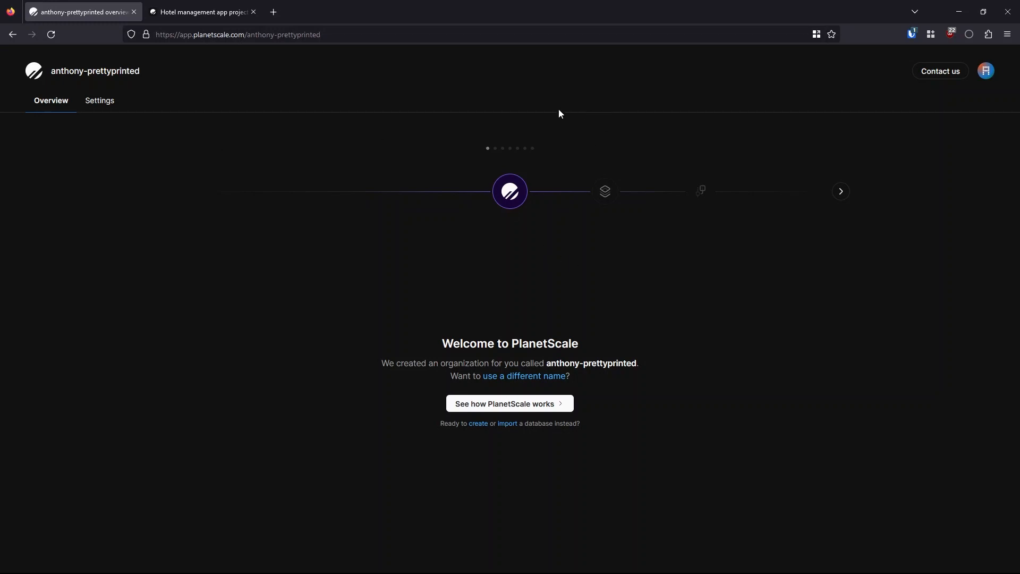
pyautogui.moveTo(478, 424)
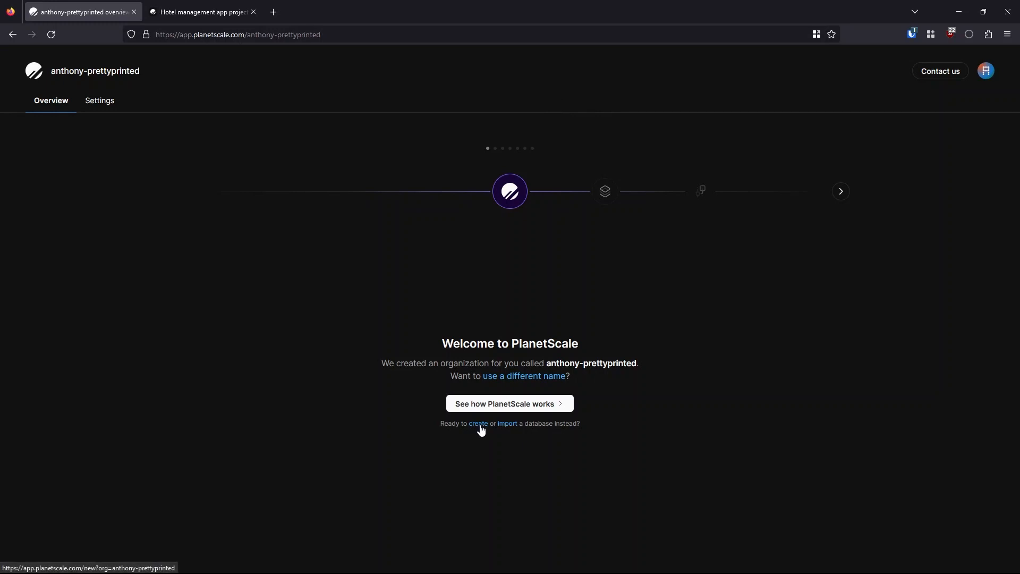
# - Use the 'create' link on the Welcome to PlanetScale page to start a new database
pyautogui.click(477, 423)
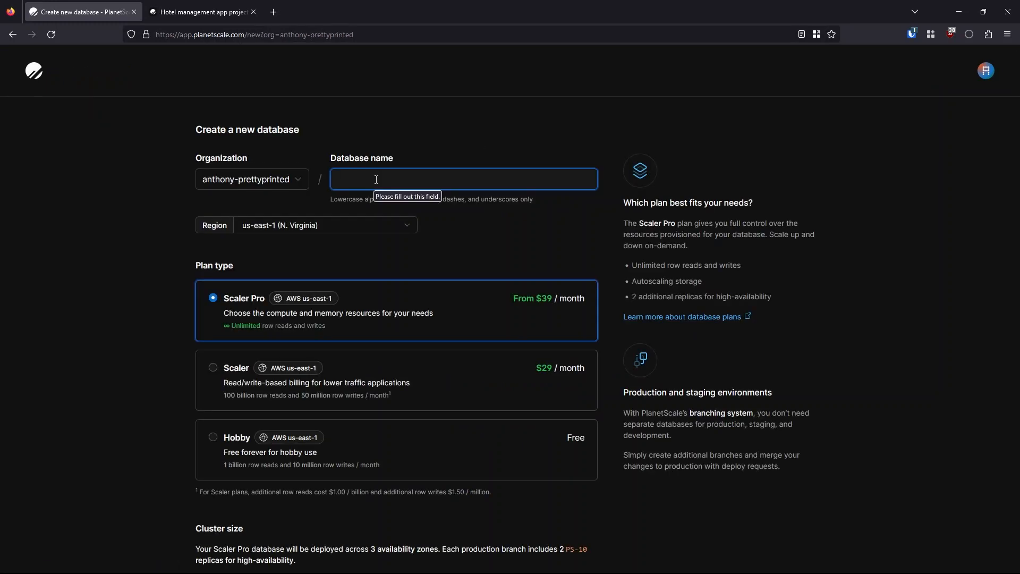
# - Name the database prettyprinteddb and create it on the free Hobby plan
pyautogui.write('prettyprinteddb')
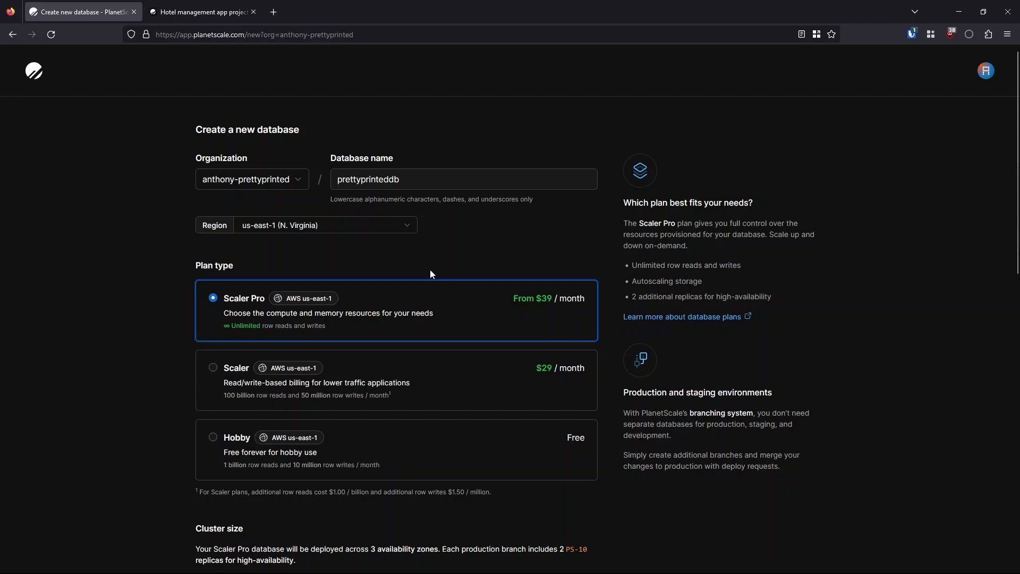
pyautogui.moveTo(198, 260)
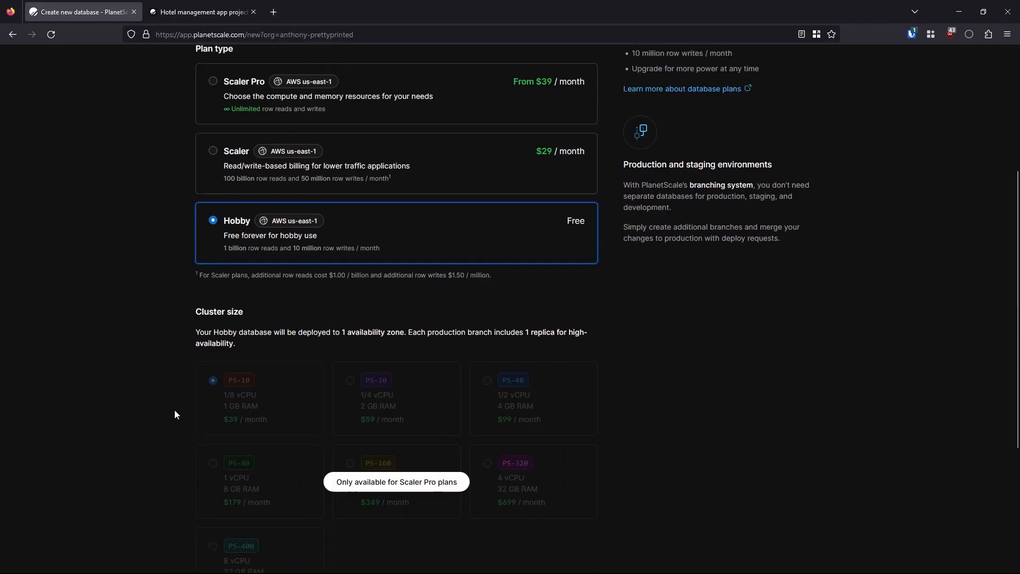
pyautogui.scroll(-3)
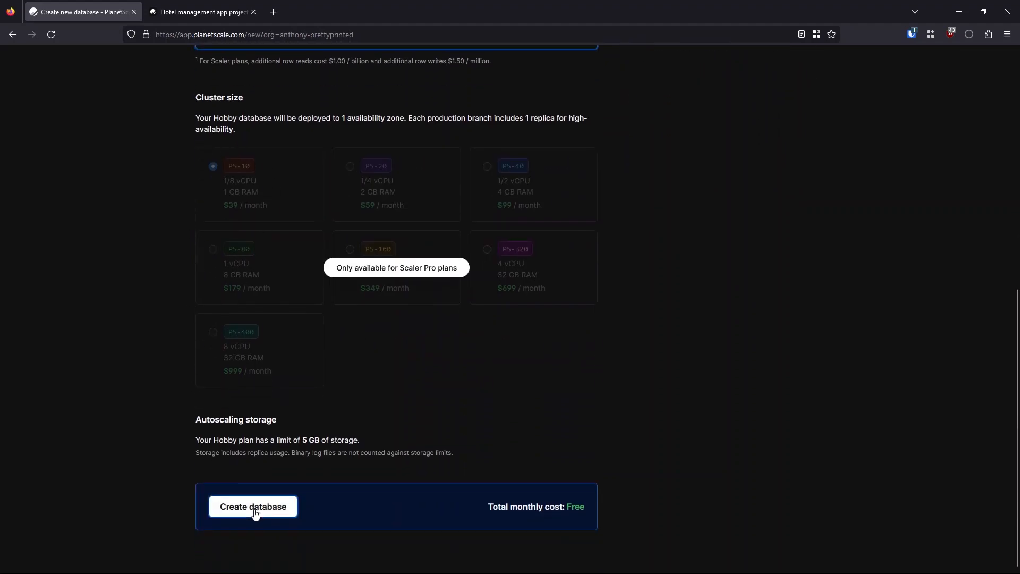
pyautogui.click(253, 507)
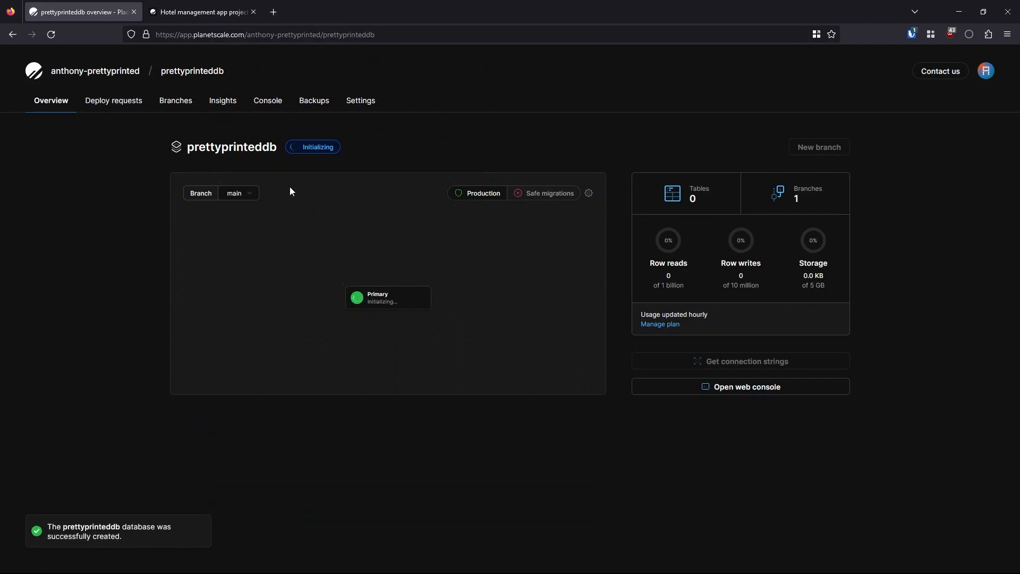
pyautogui.moveTo(619, 448)
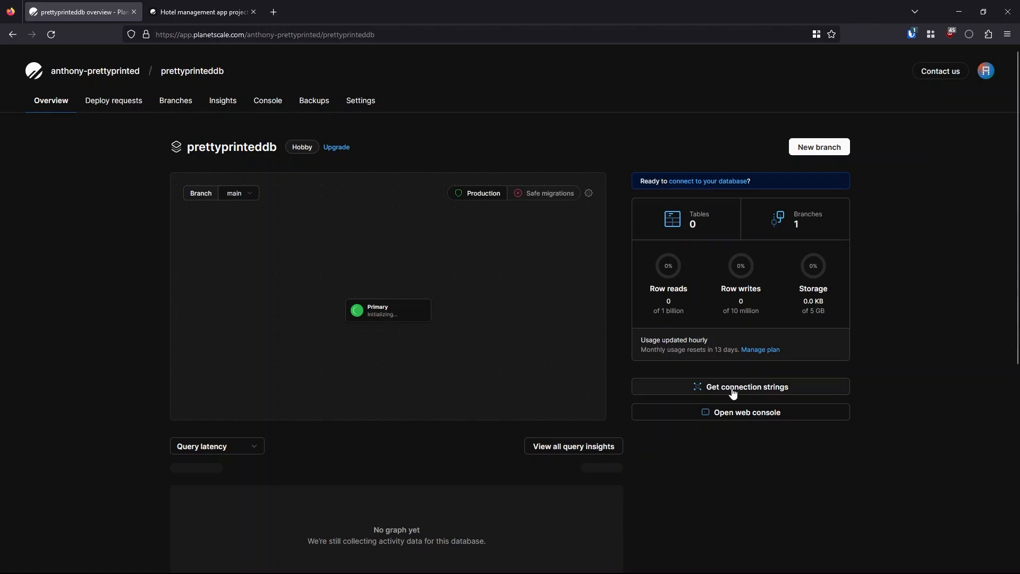
# - Create an admin password for main, view the .env and main.py credentials, then return to the course
pyautogui.click(746, 387)
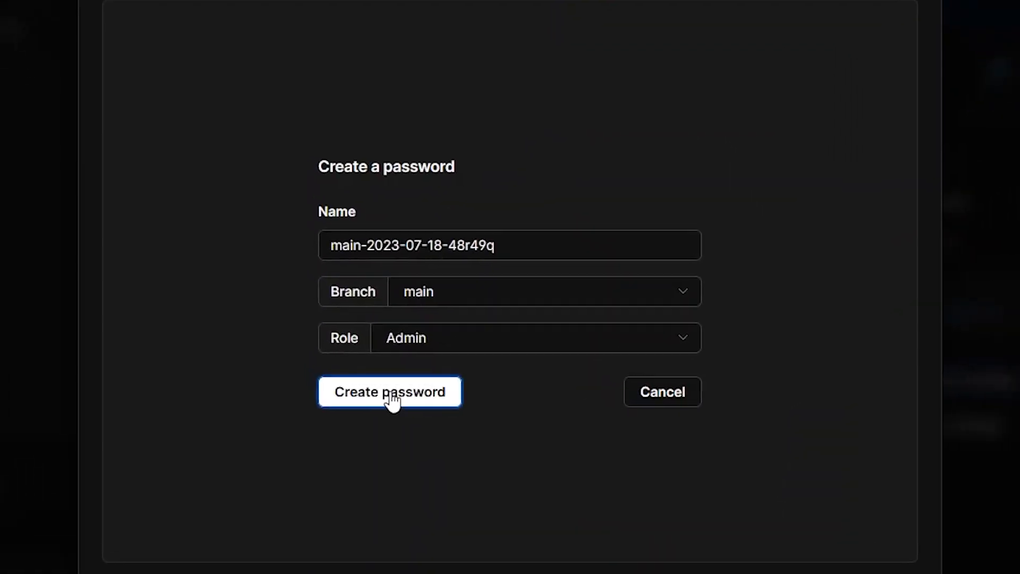
pyautogui.click(389, 392)
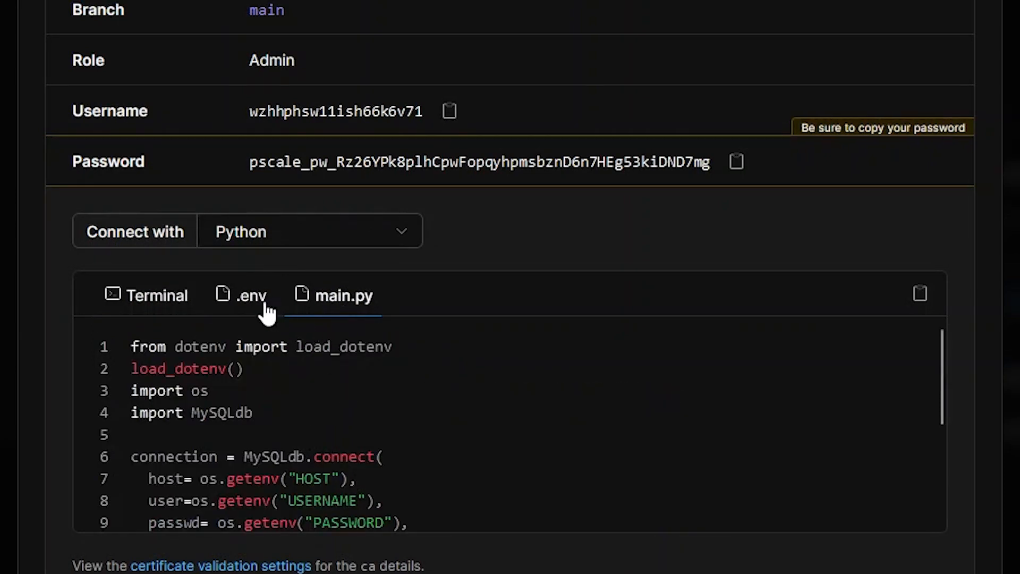
pyautogui.click(250, 295)
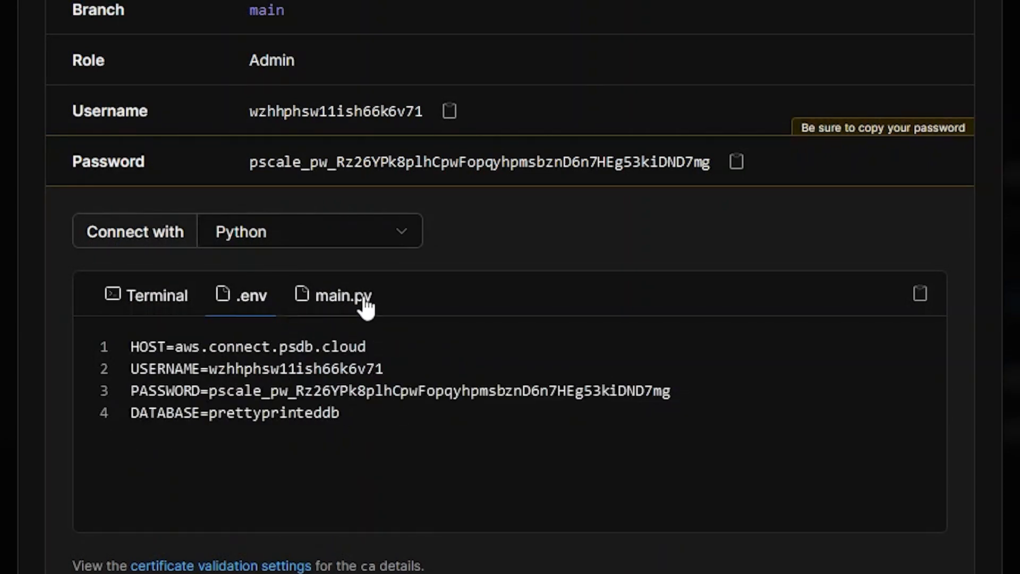
pyautogui.click(342, 295)
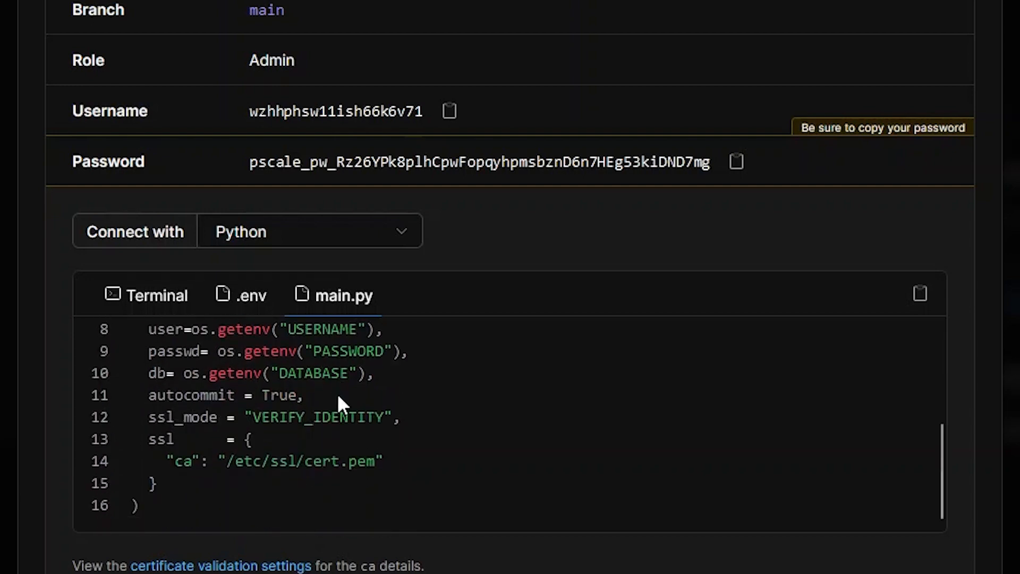
pyautogui.click(157, 295)
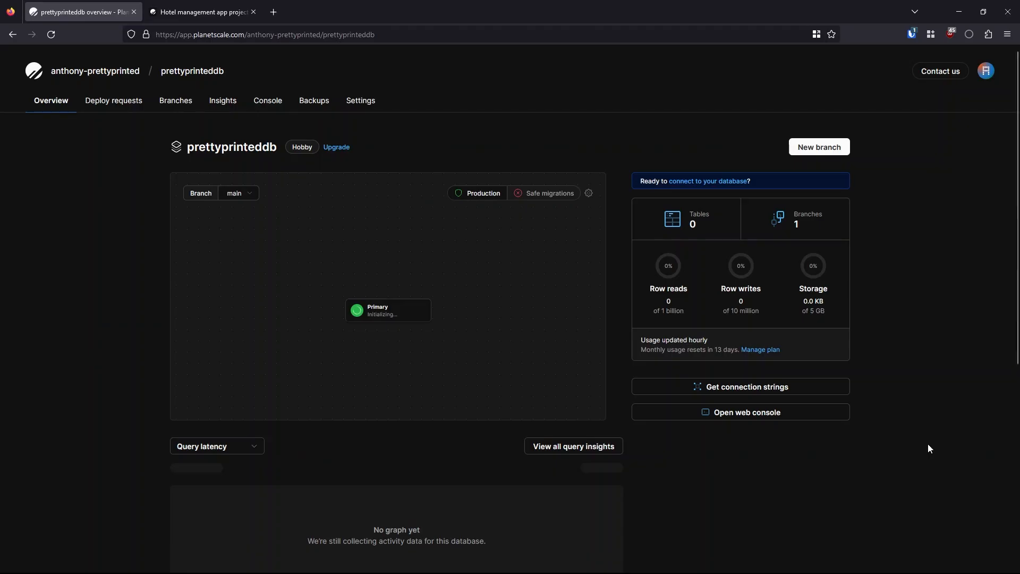
pyautogui.moveTo(882, 427)
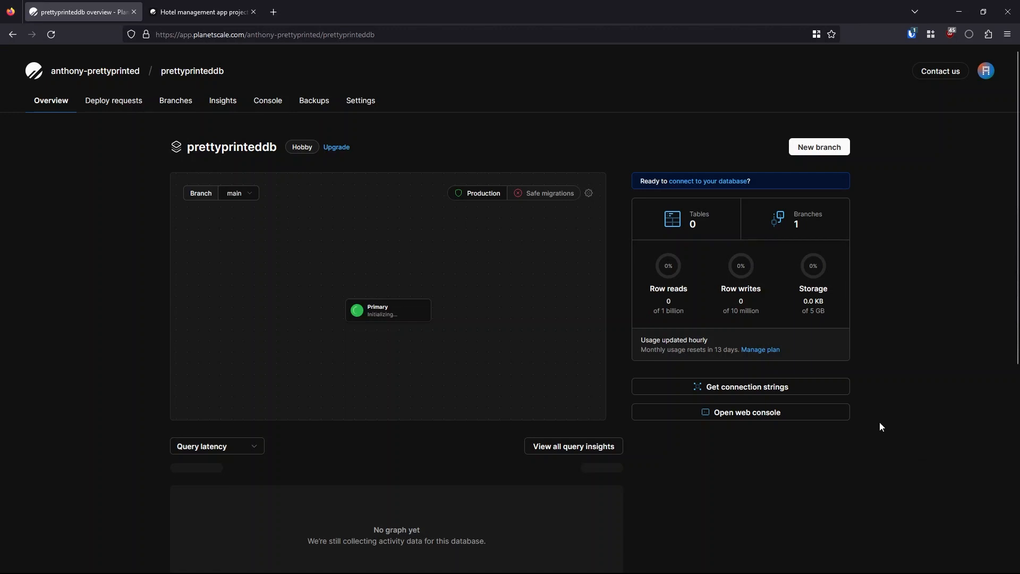
pyautogui.moveTo(462, 71)
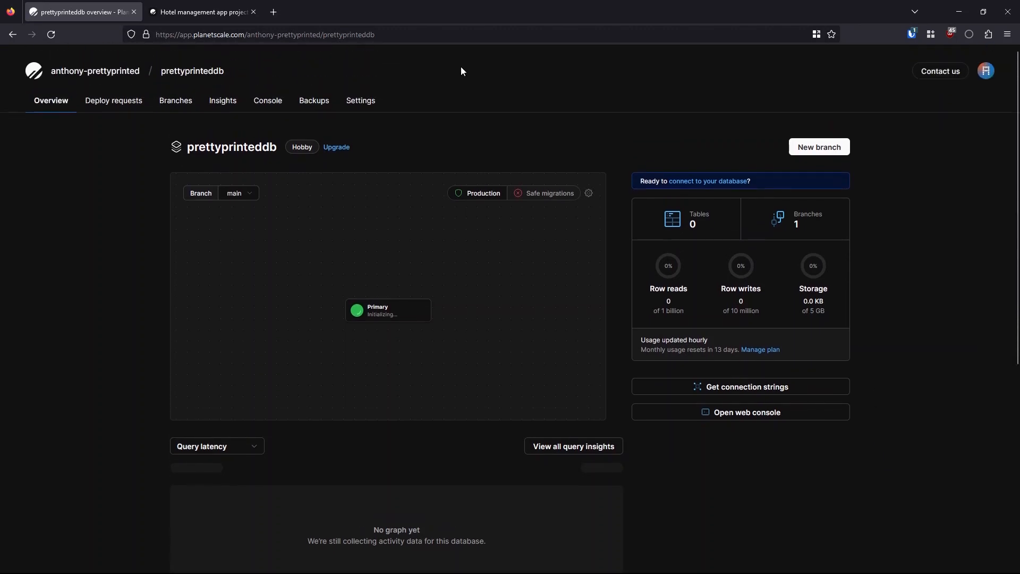
pyautogui.click(202, 12)
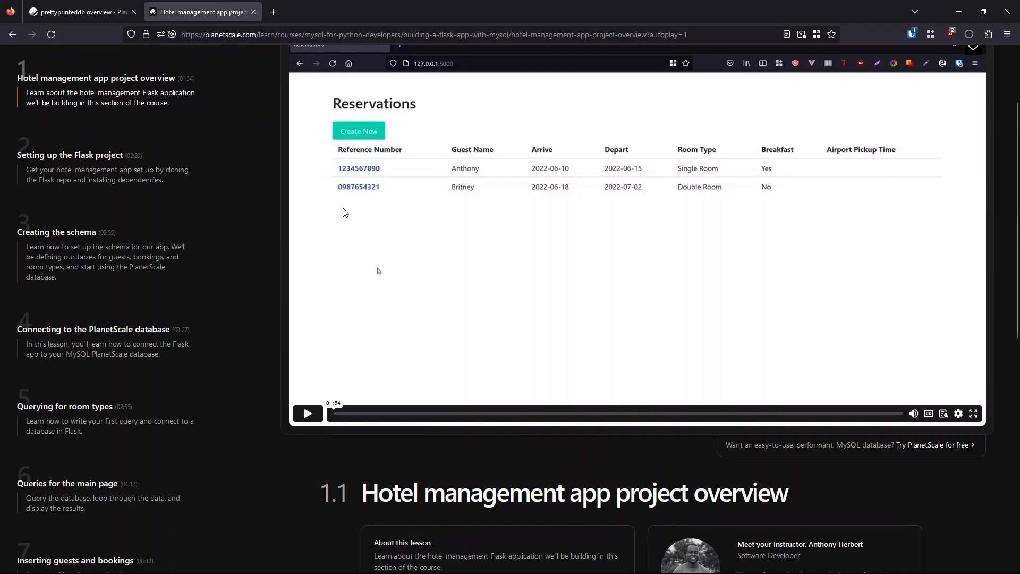
pyautogui.scroll(3)
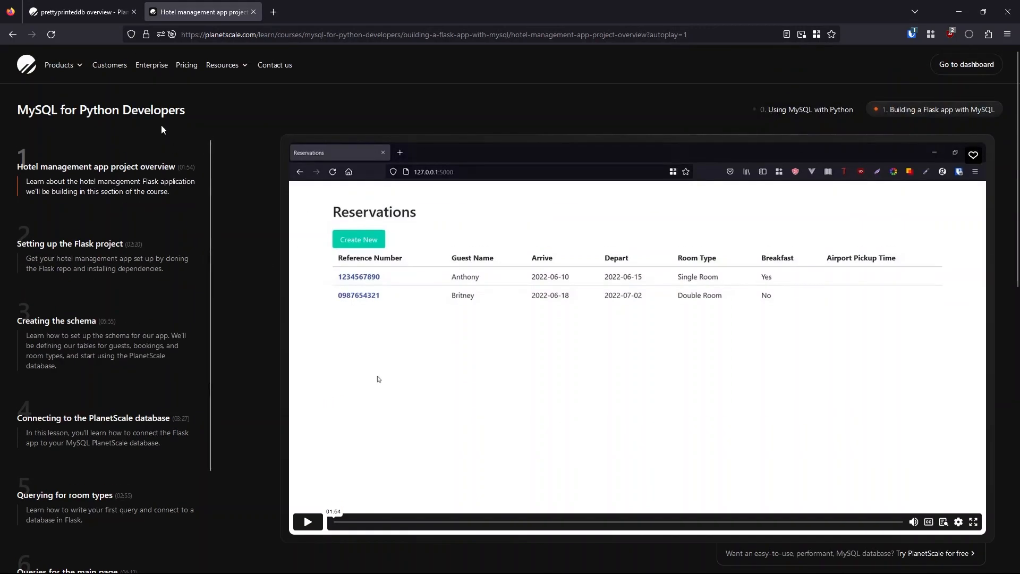
pyautogui.moveTo(172, 179)
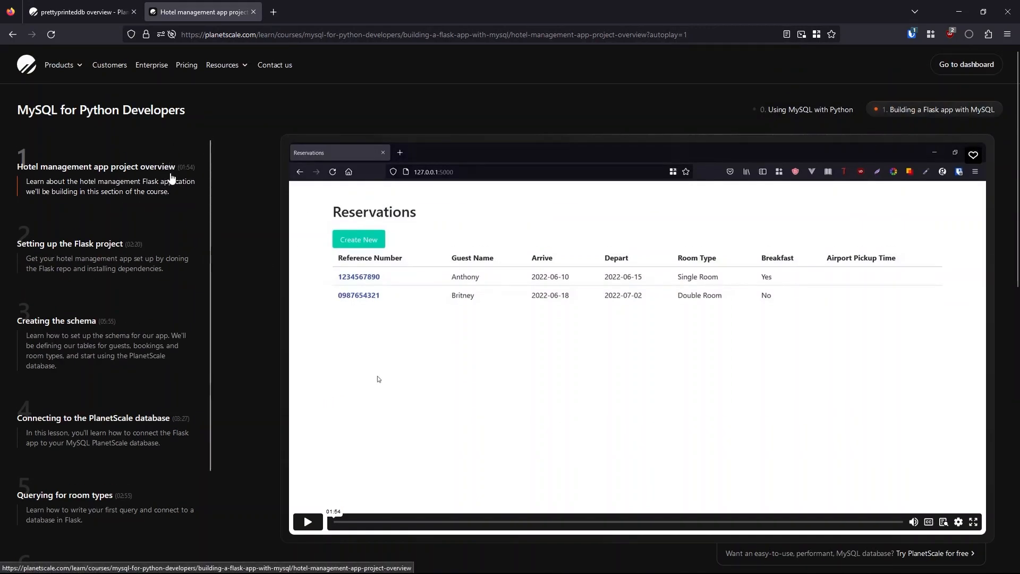
pyautogui.moveTo(166, 215)
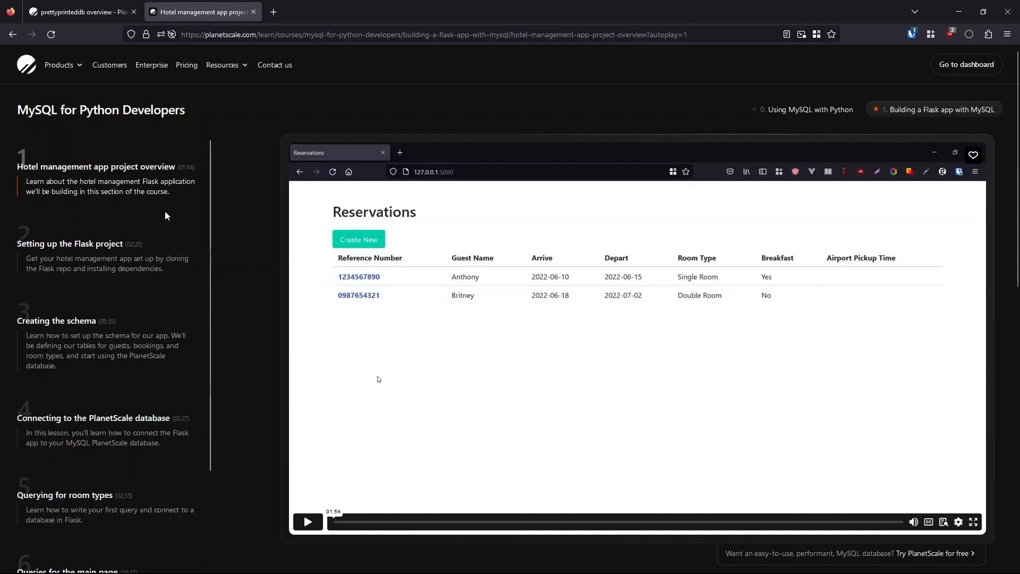
pyautogui.moveTo(173, 224)
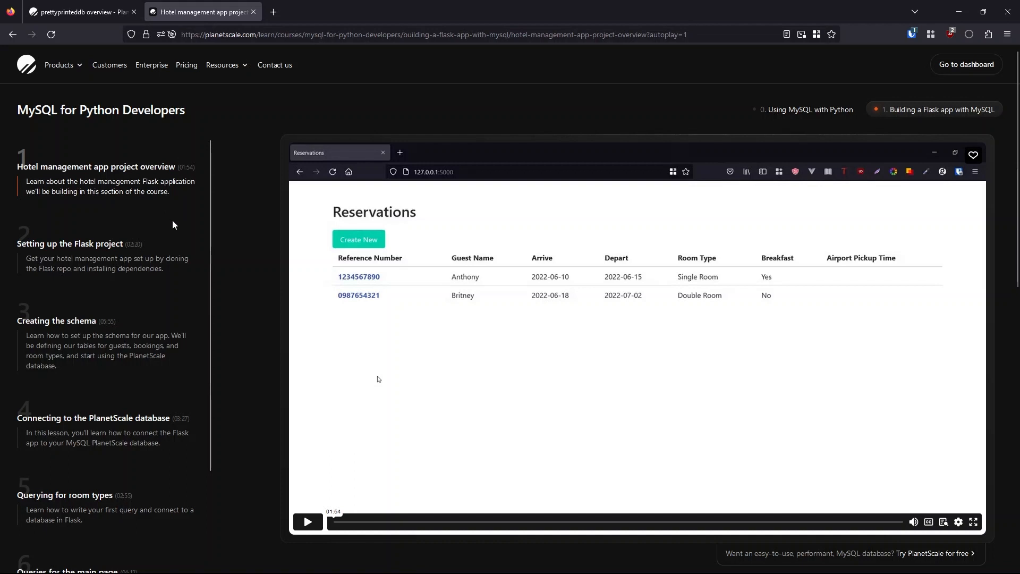
pyautogui.moveTo(169, 234)
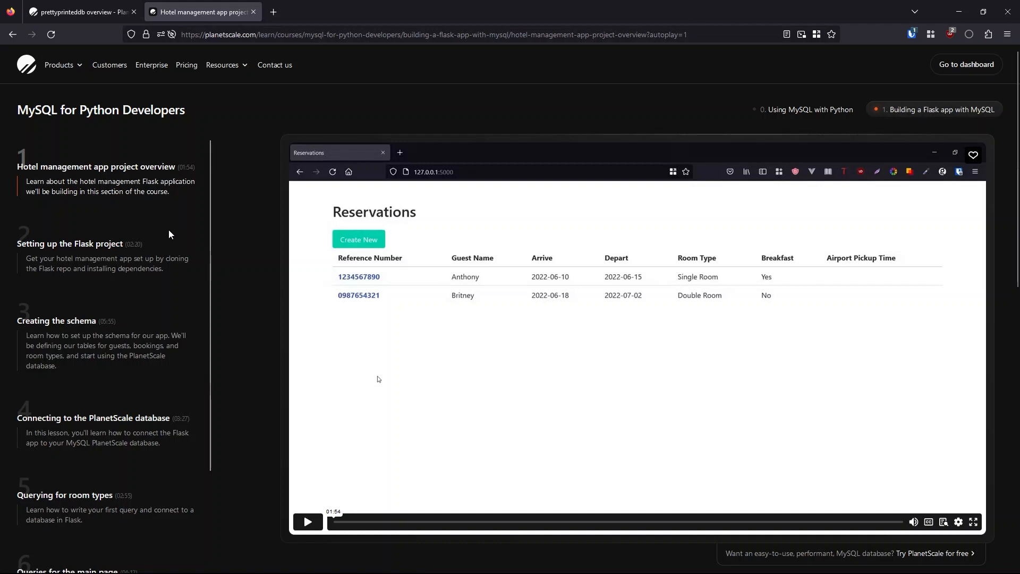
pyautogui.scroll(-3)
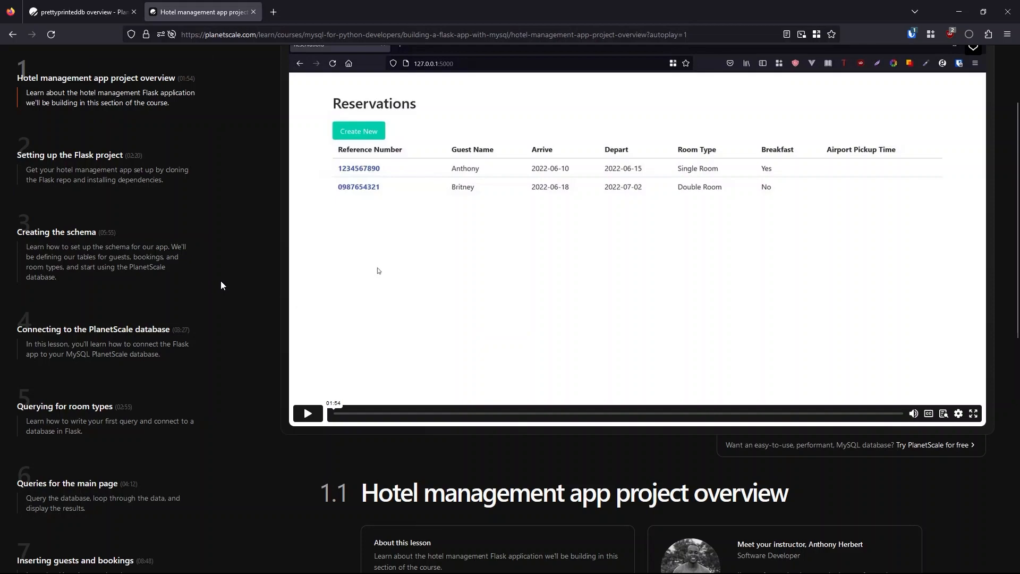